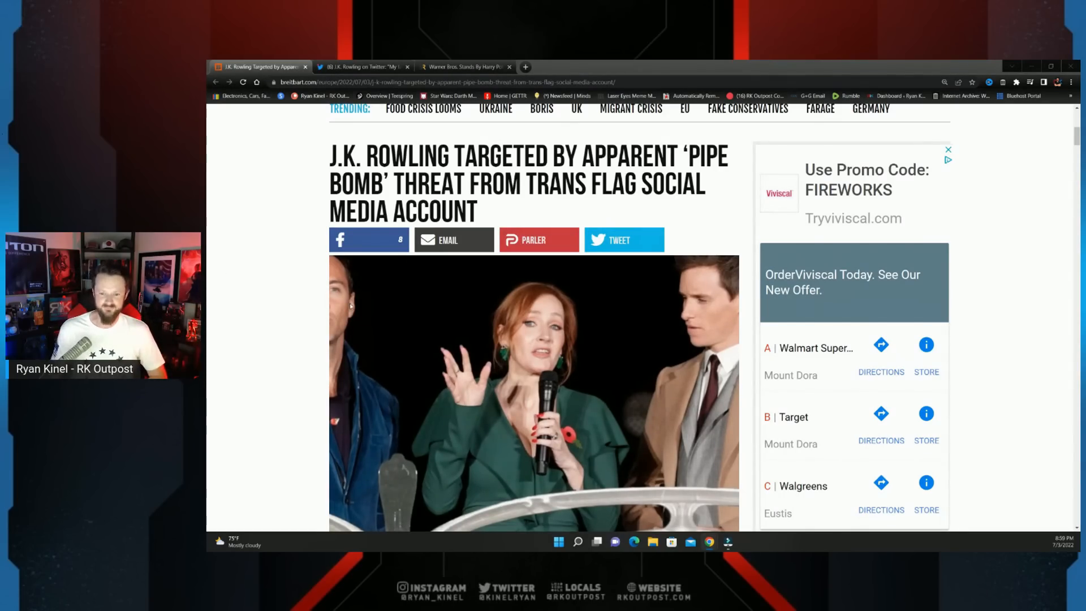
Step: Scroll the Breitbart article past the headline and photo to the pipe bomb threat paragraphs
scroll(up, 3)
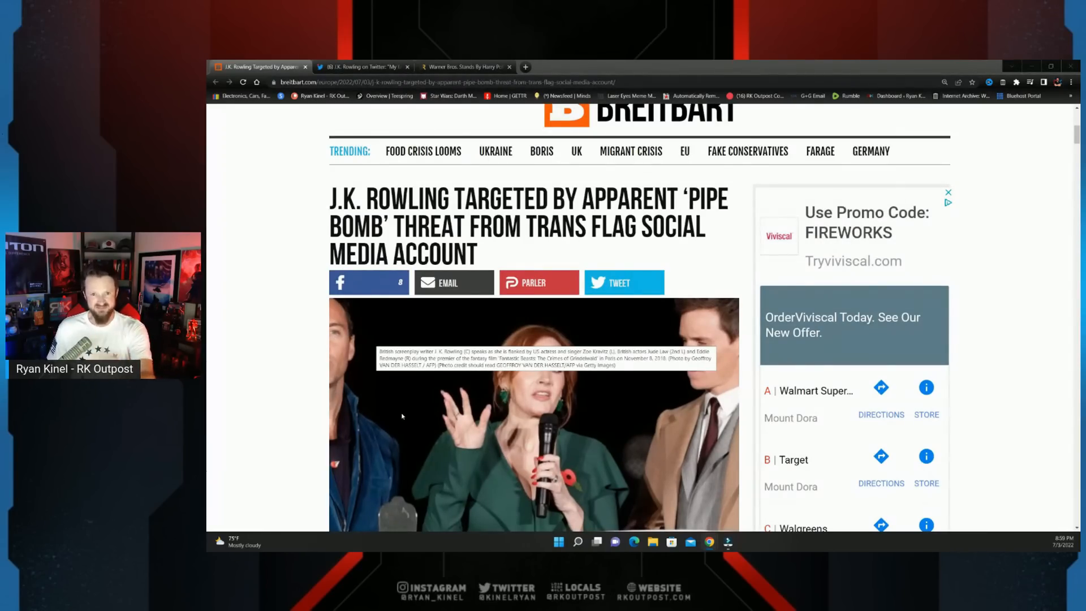
scroll(down, 3)
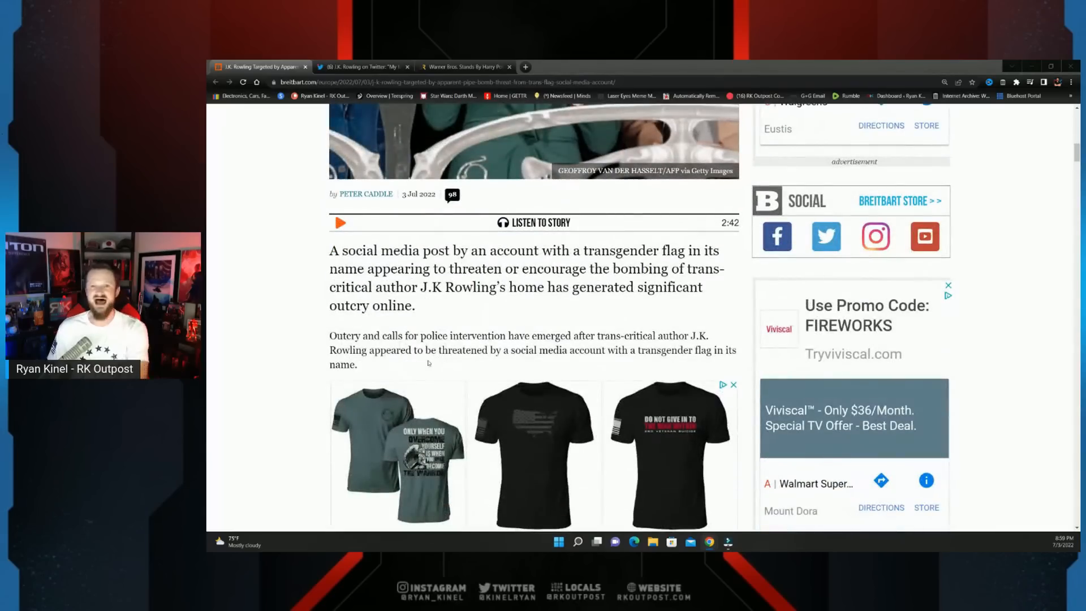
scroll(down, 3)
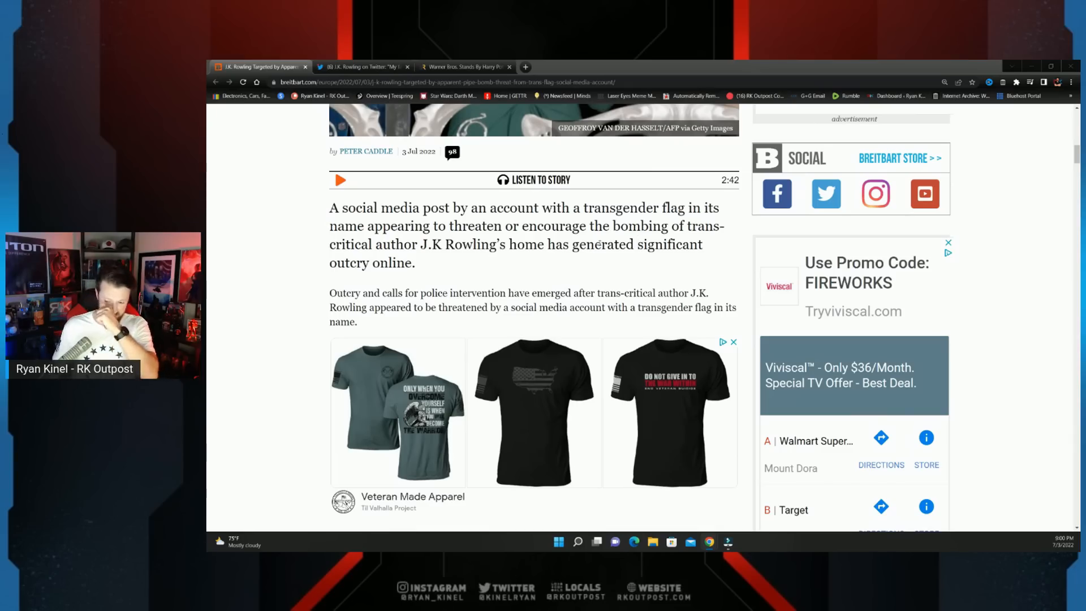
mouse_move(524, 352)
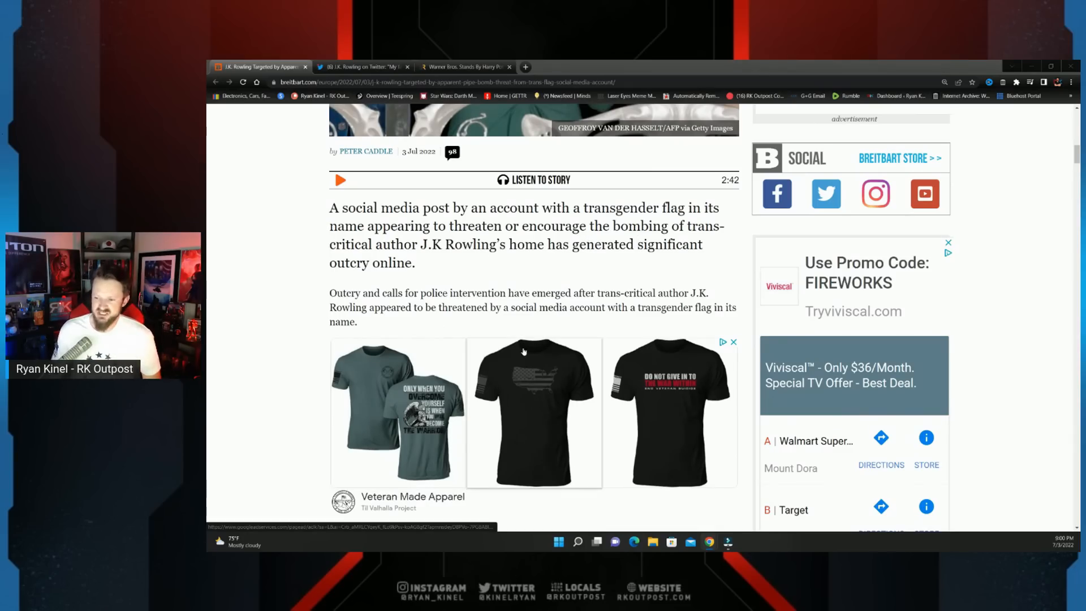
scroll(down, 3)
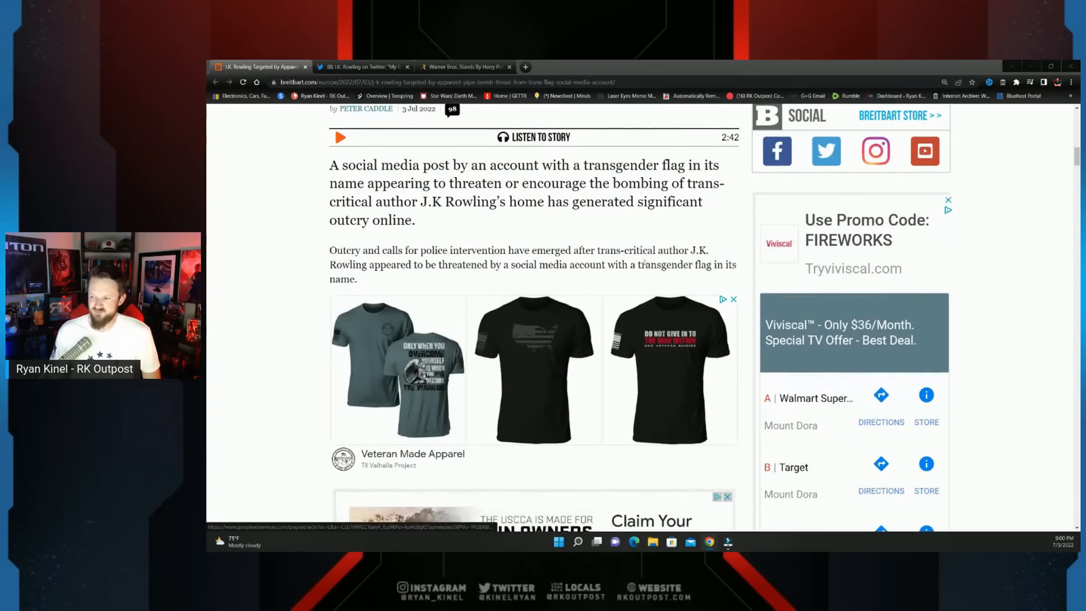
mouse_move(486, 337)
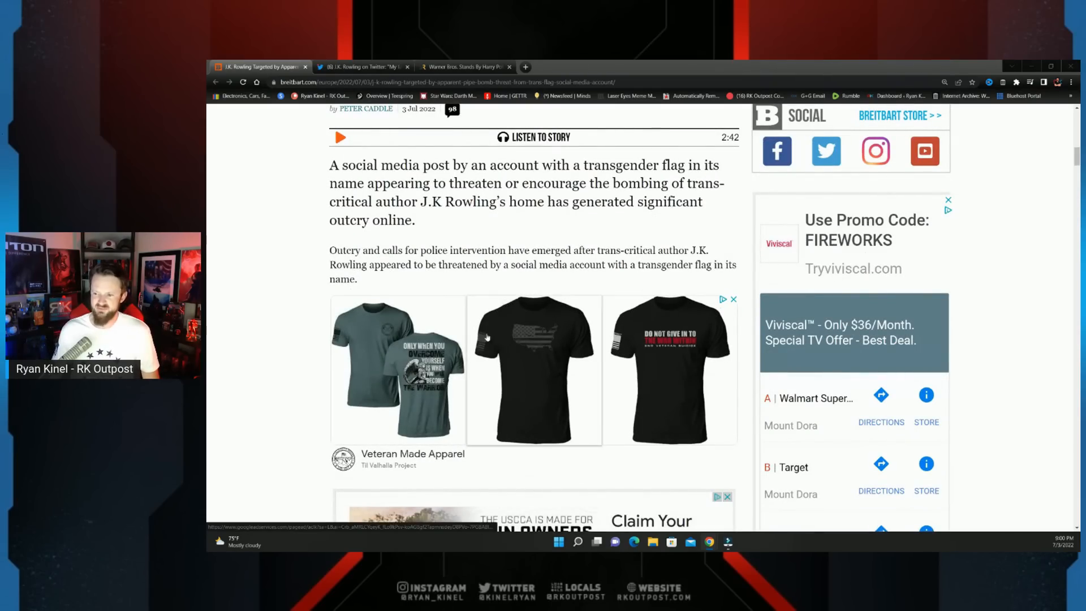
Step: View Rowling's embedded tweet with pipe bomb and handbook images, then open the Screen Rant article
scroll(down, 3)
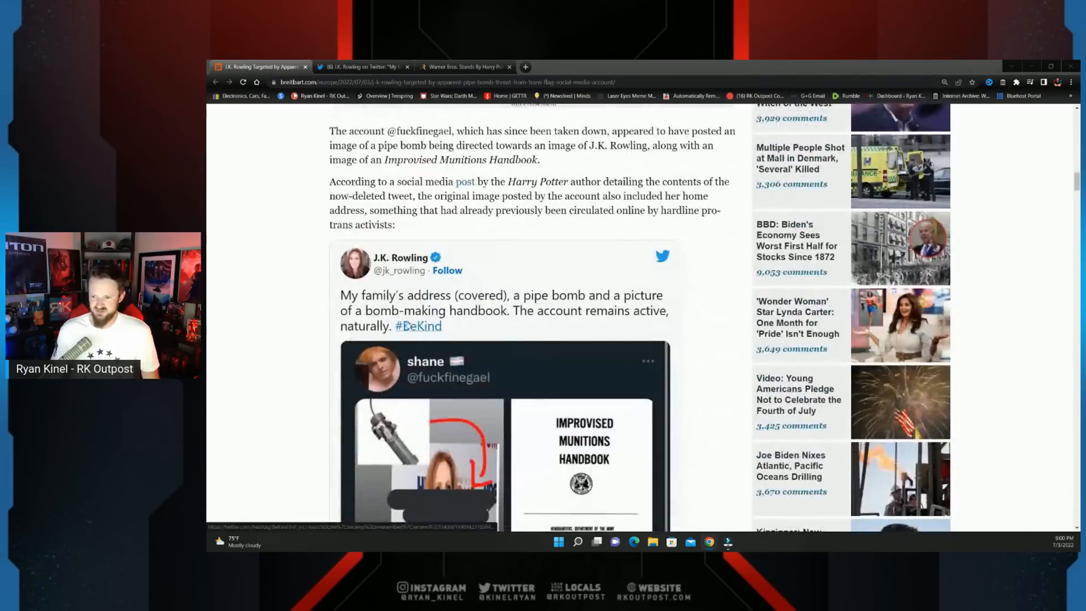
scroll(down, 3)
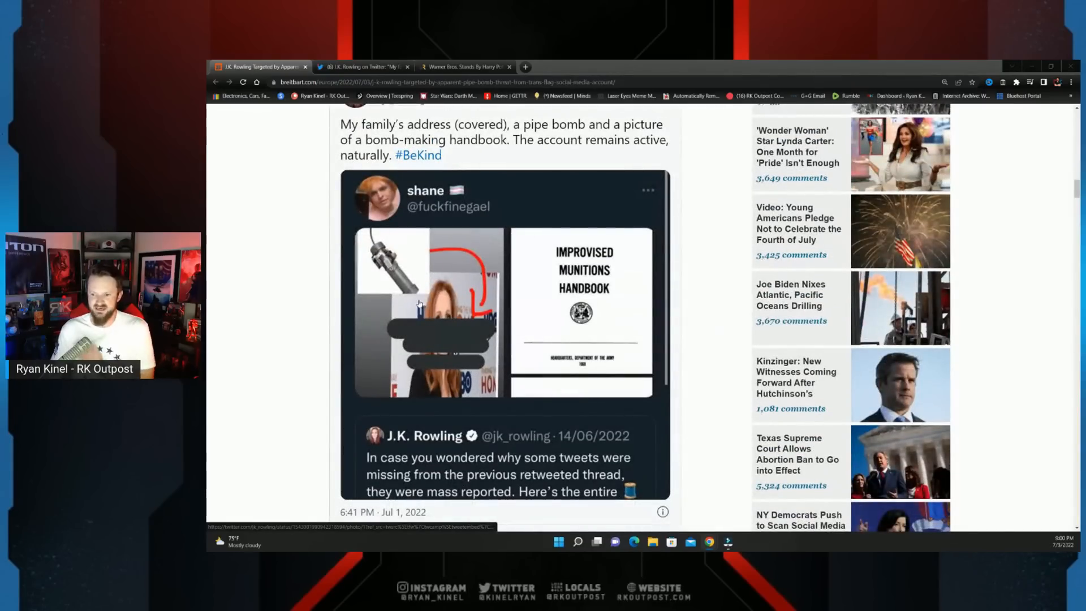
scroll(up, 3)
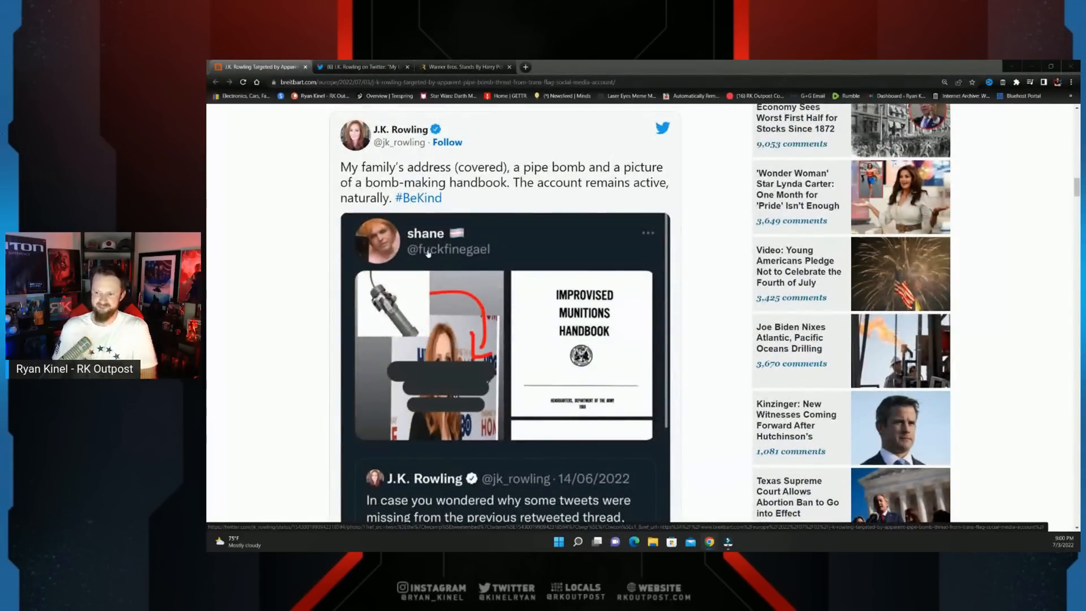
mouse_move(488, 266)
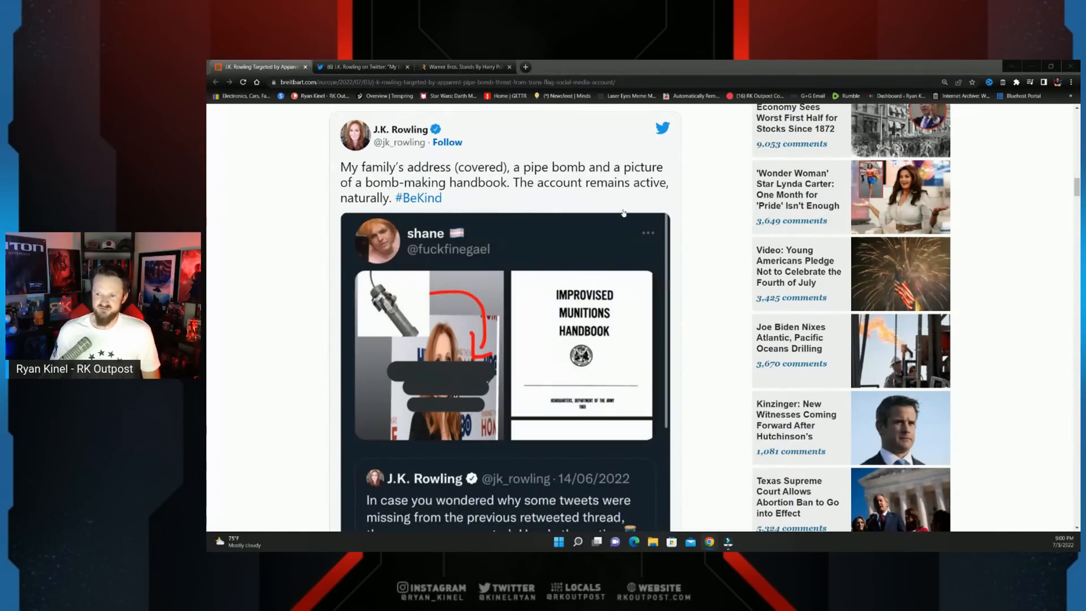
mouse_move(620, 194)
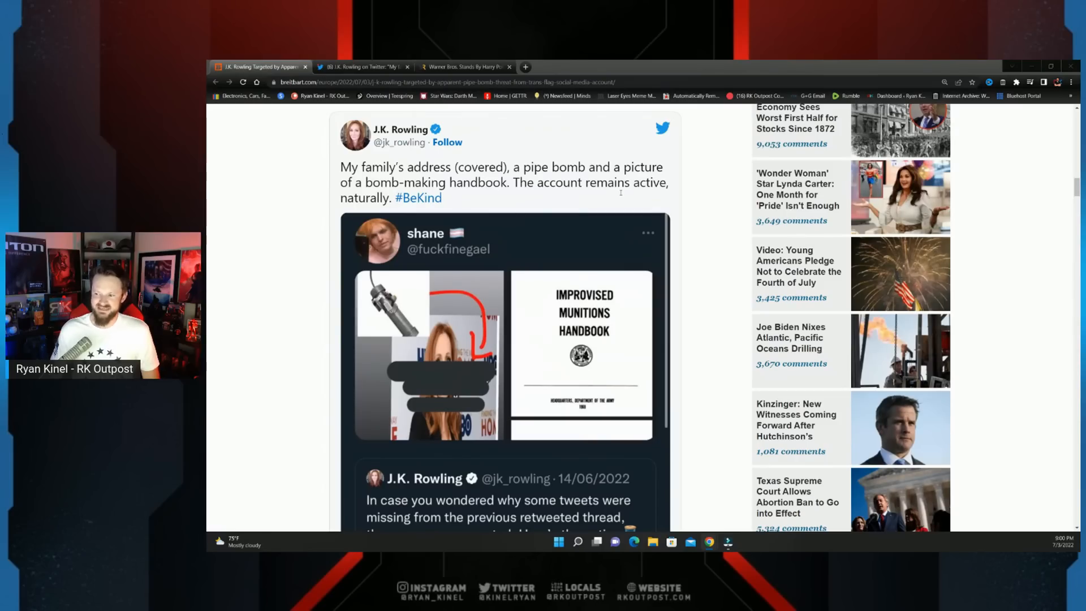
mouse_move(412, 380)
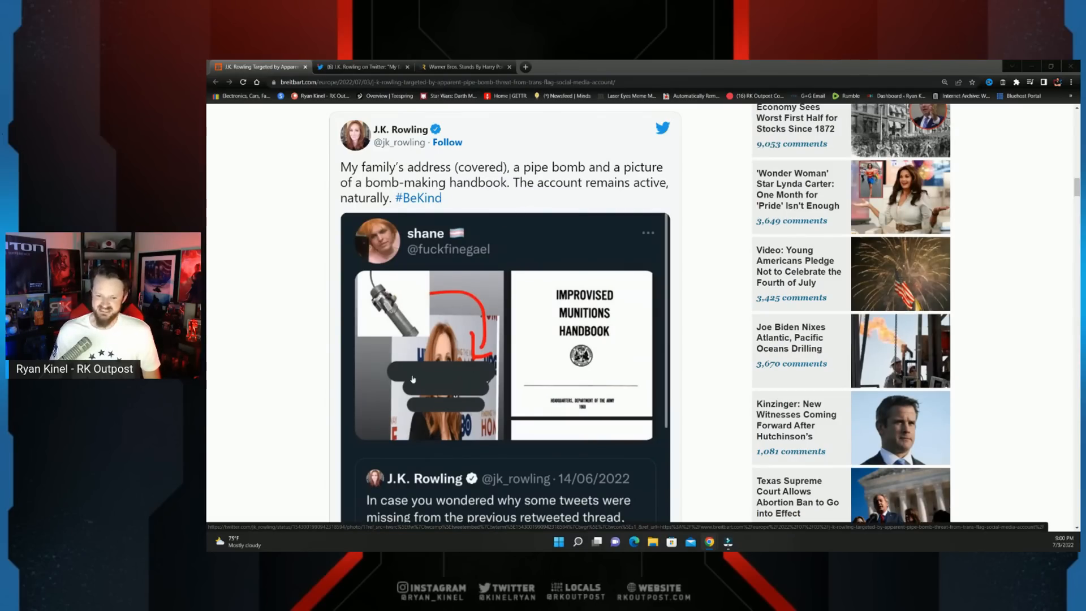
mouse_move(347, 397)
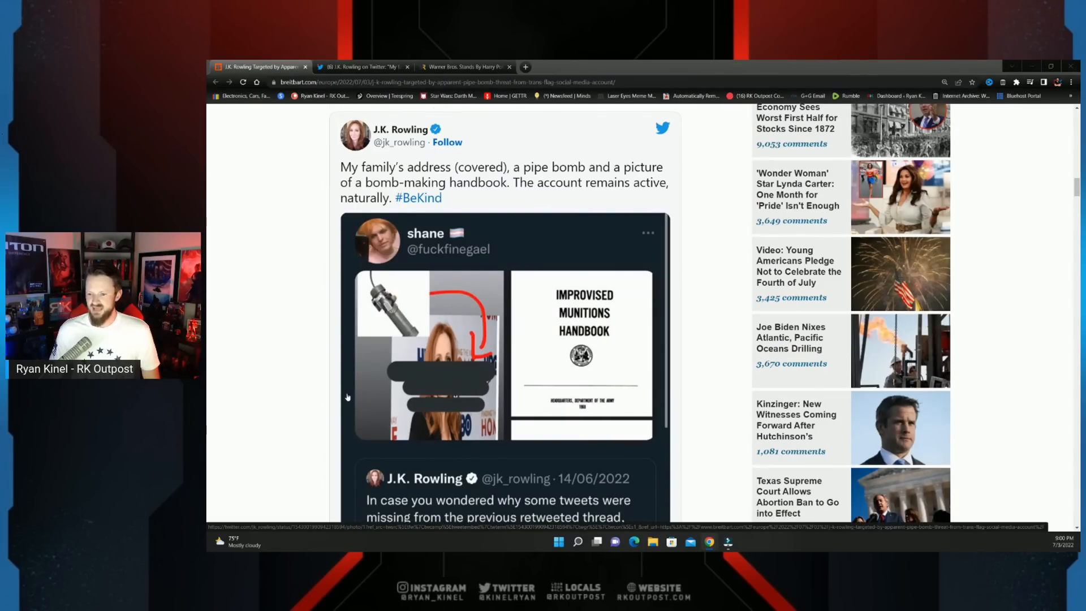
scroll(down, 3)
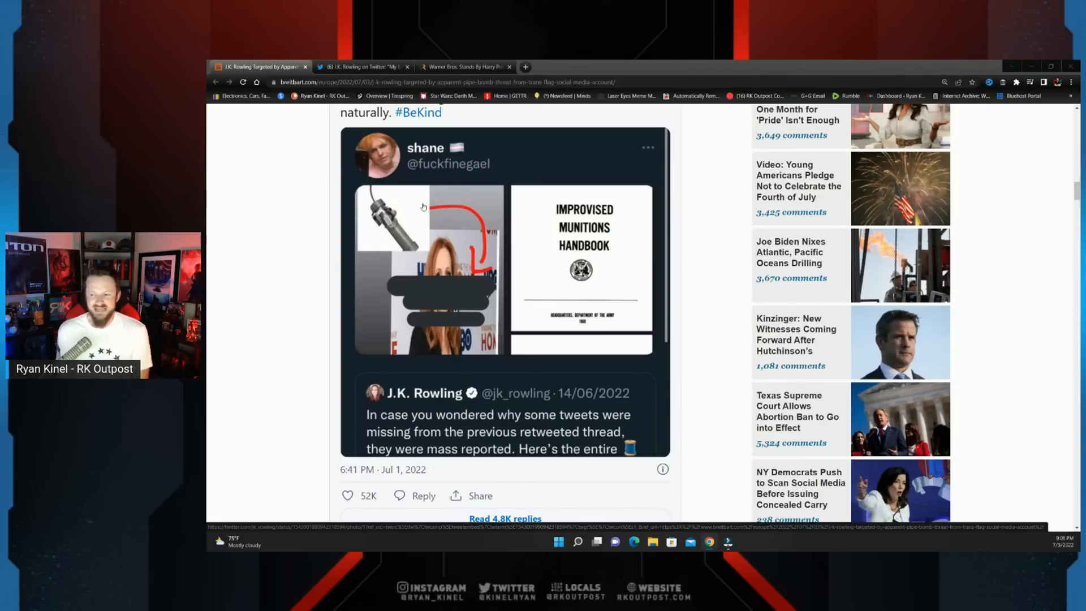
click(464, 67)
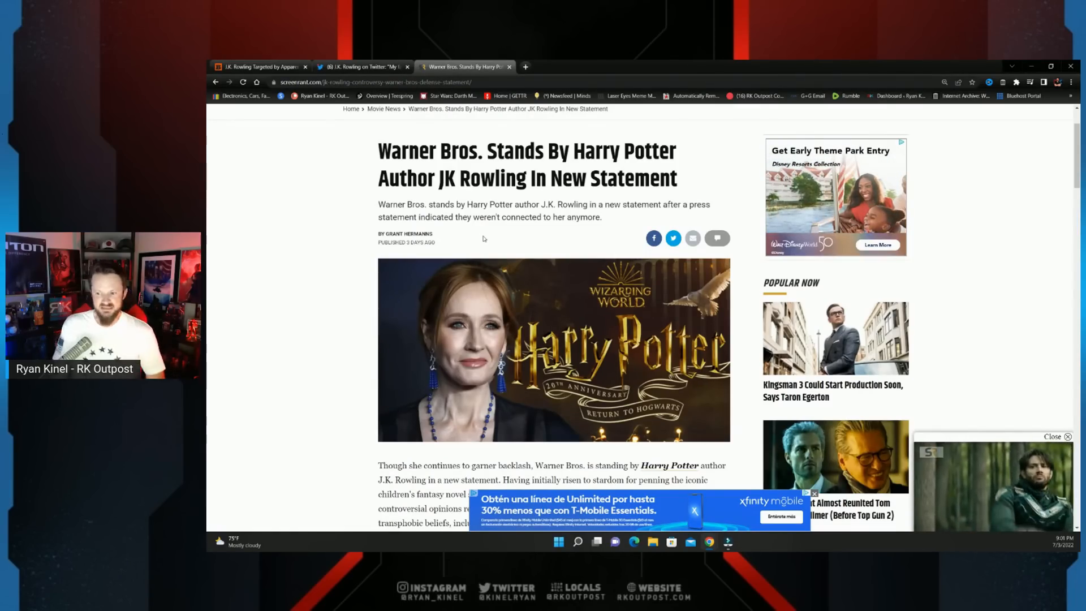
Step: Scroll the Screen Rant article to Warner Bros.' quoted statement on its Rowling partnership
scroll(down, 3)
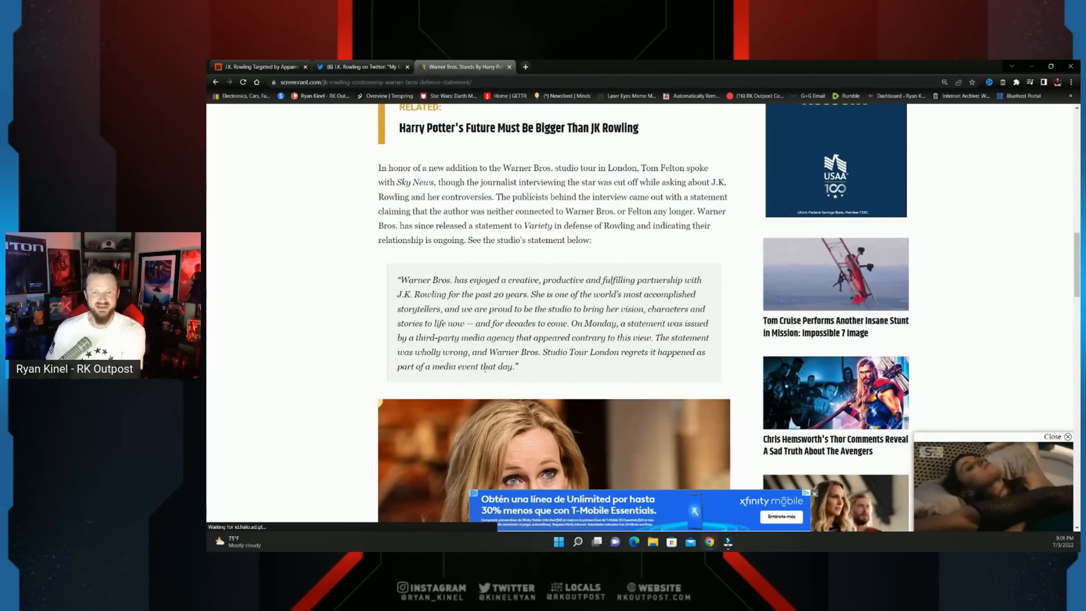
scroll(down, 3)
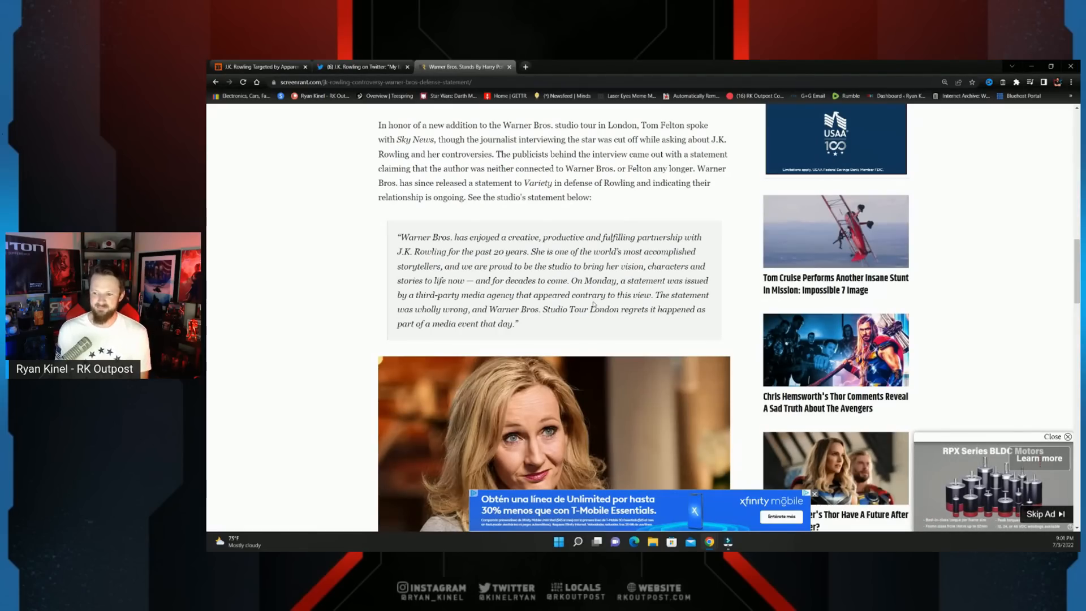
mouse_move(549, 386)
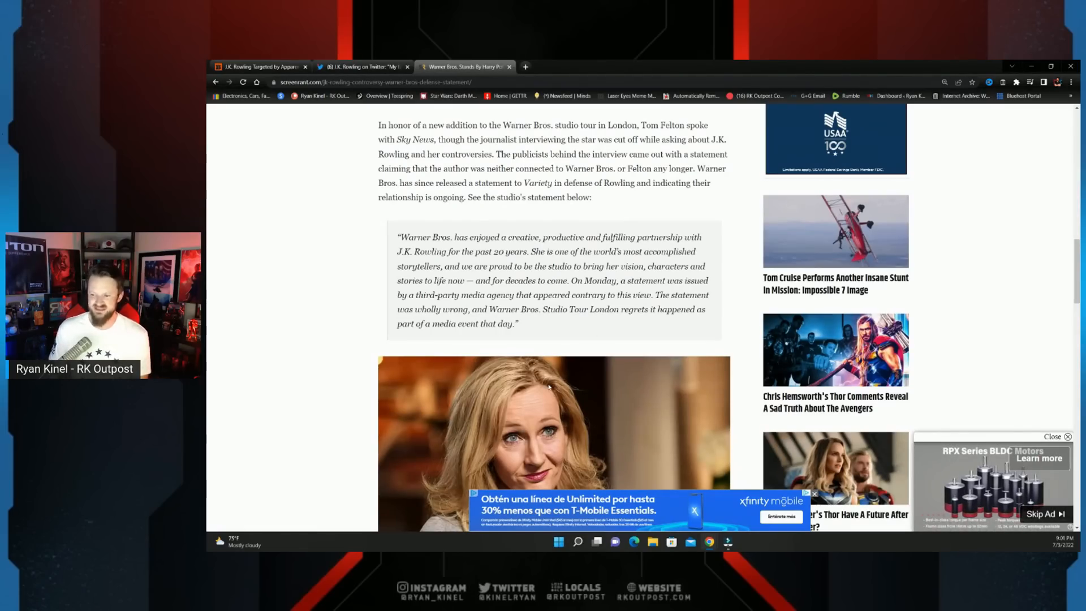
scroll(up, 3)
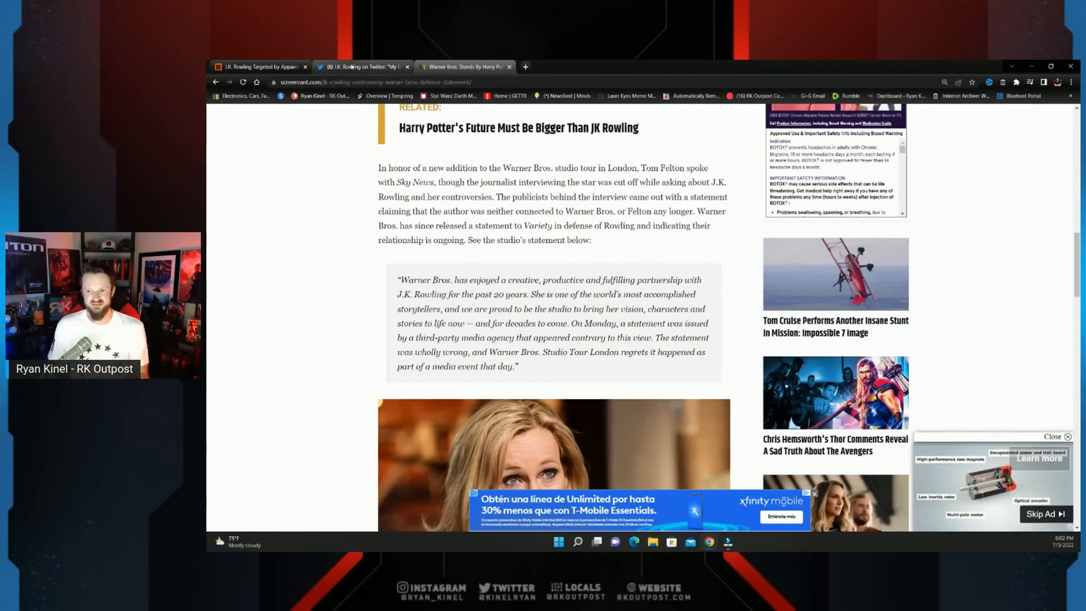
Step: Review Rowling's original pipe bomb tweet on Twitter, then return to the Breitbart headline
click(361, 67)
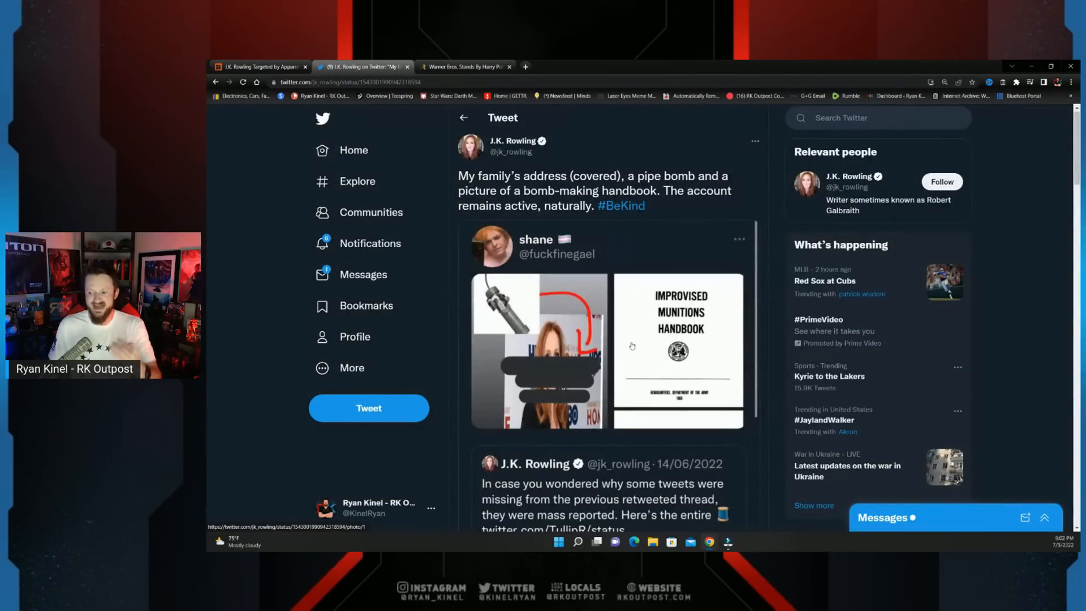
scroll(down, 3)
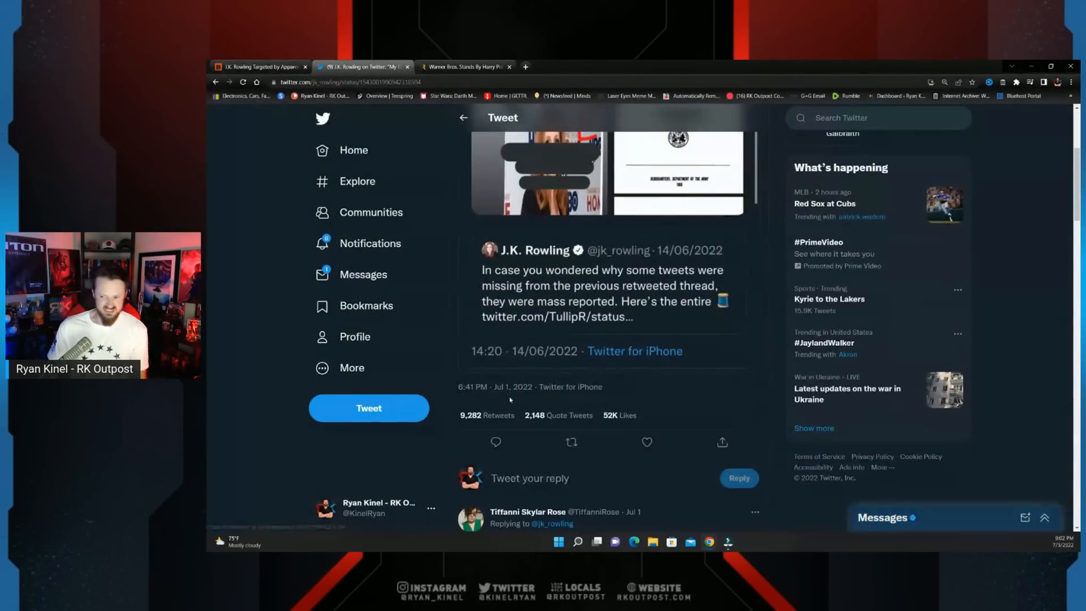
scroll(up, 3)
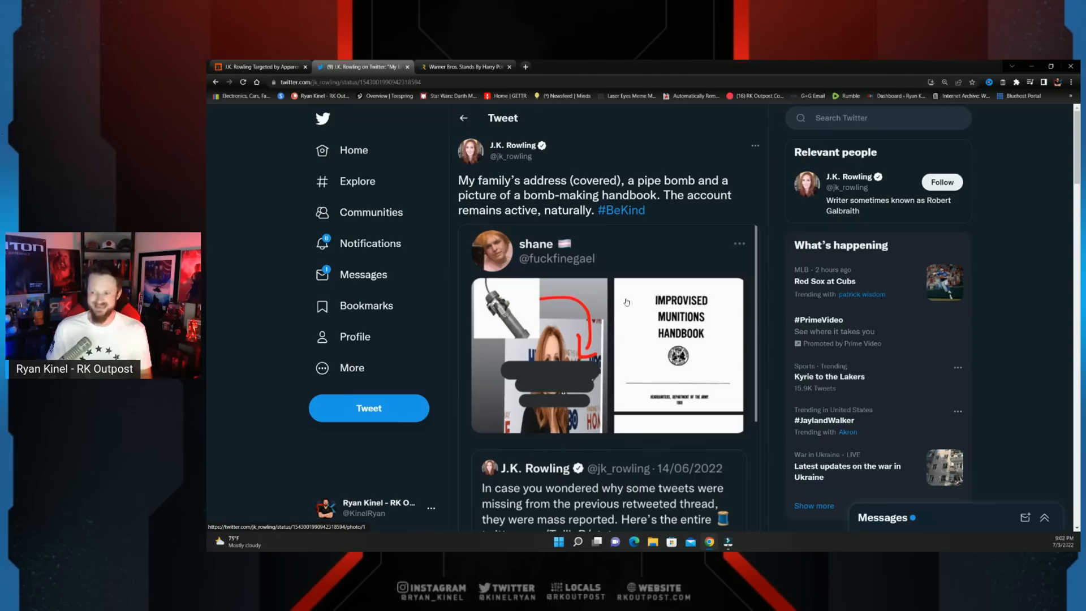
mouse_move(546, 205)
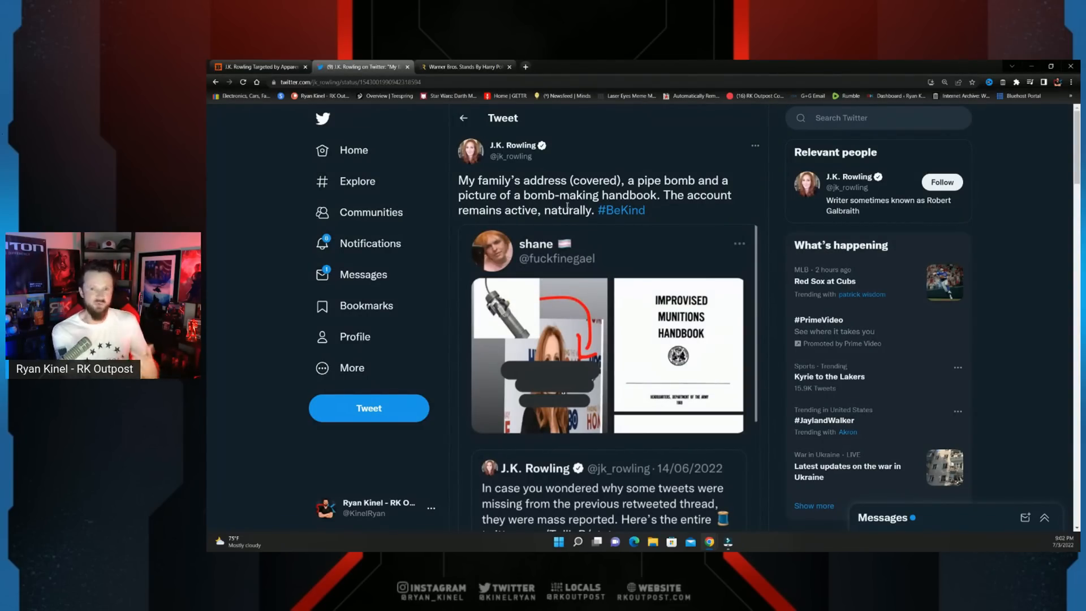
mouse_move(546, 253)
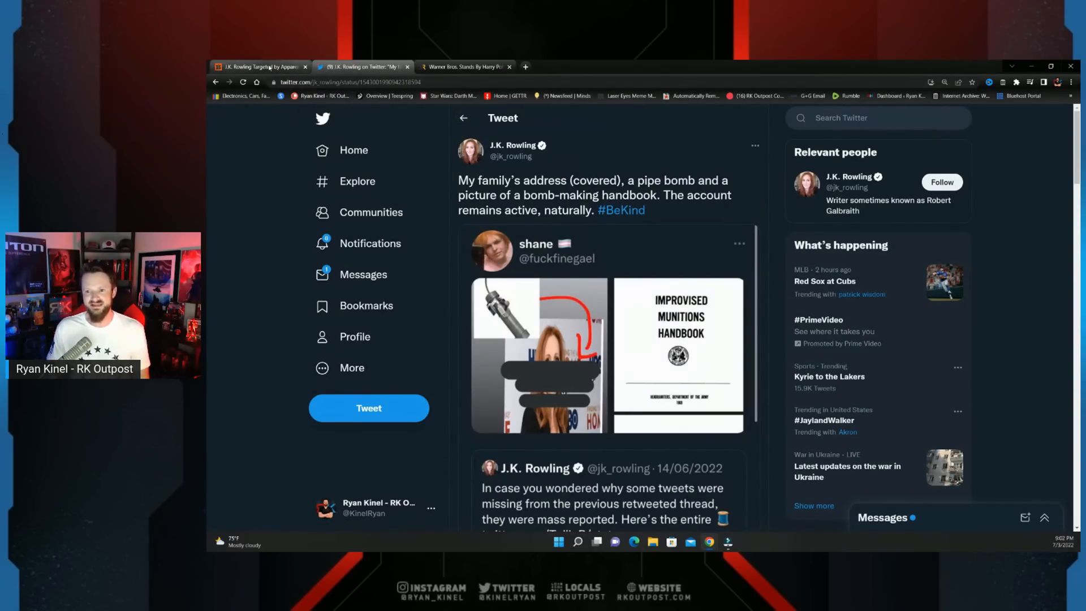
click(258, 67)
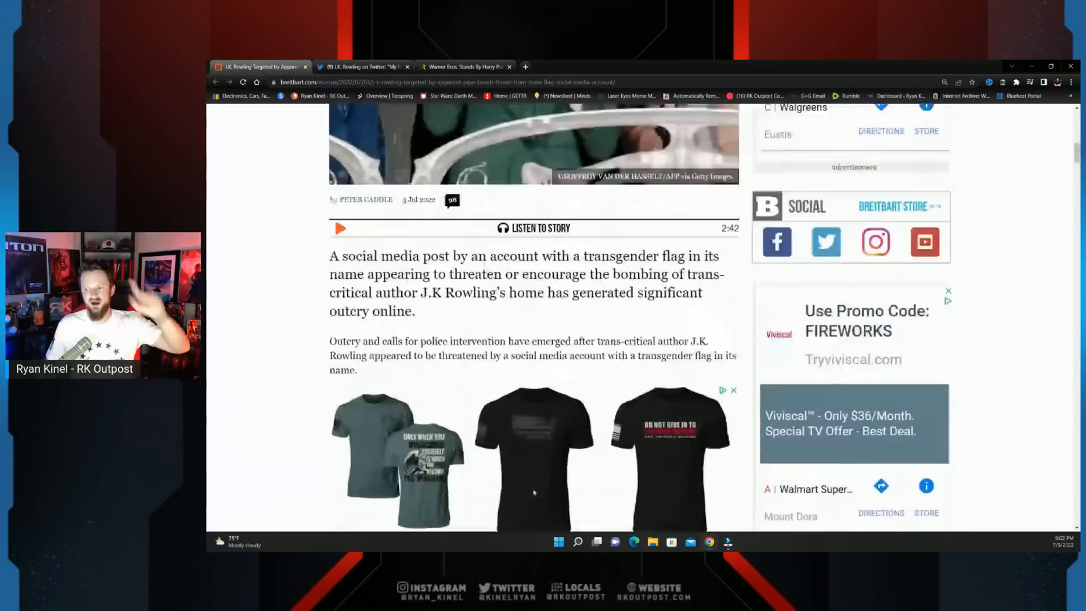
scroll(up, 3)
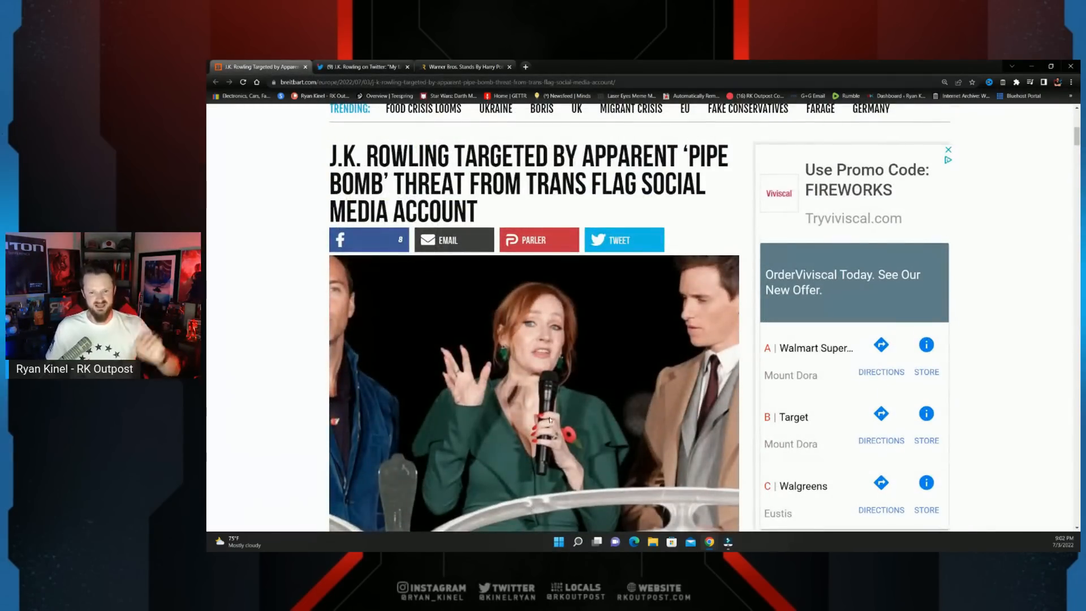